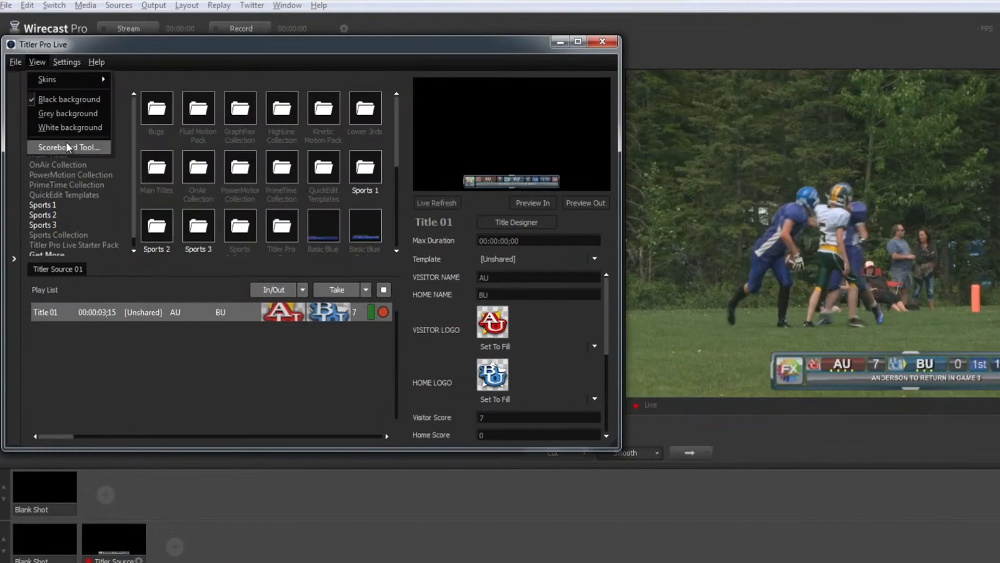
Launch the Scoreboard Tool from the Settings menu, showing scores at 7 and clocks 12:00 and 30
left_click(68, 147)
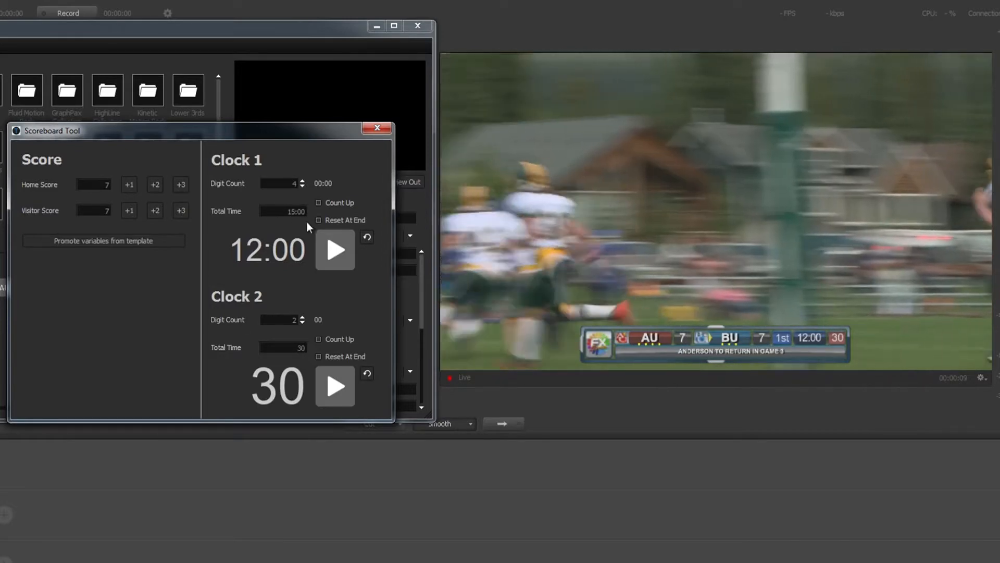
Start the game clocks running and choose which template variables to promote
left_click(366, 238)
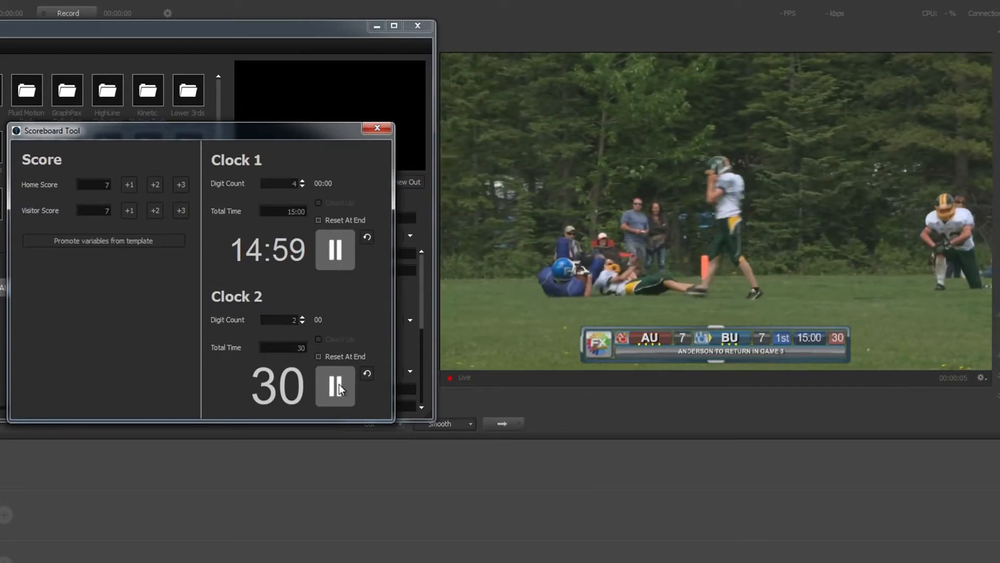
left_click(104, 241)
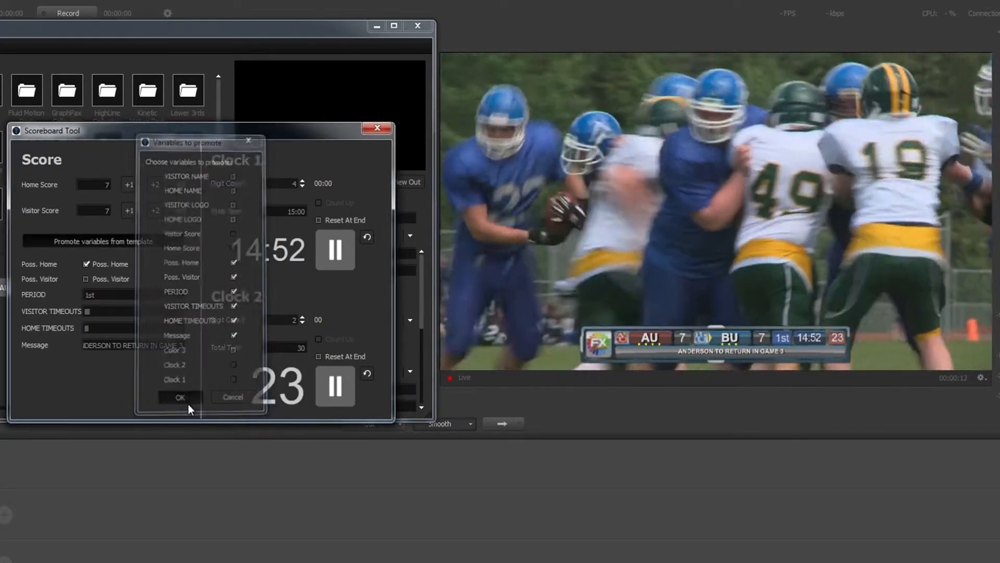
Confirm the promoted variables and switch Wirecast to the Football.3 stadium title shot
left_click(179, 397)
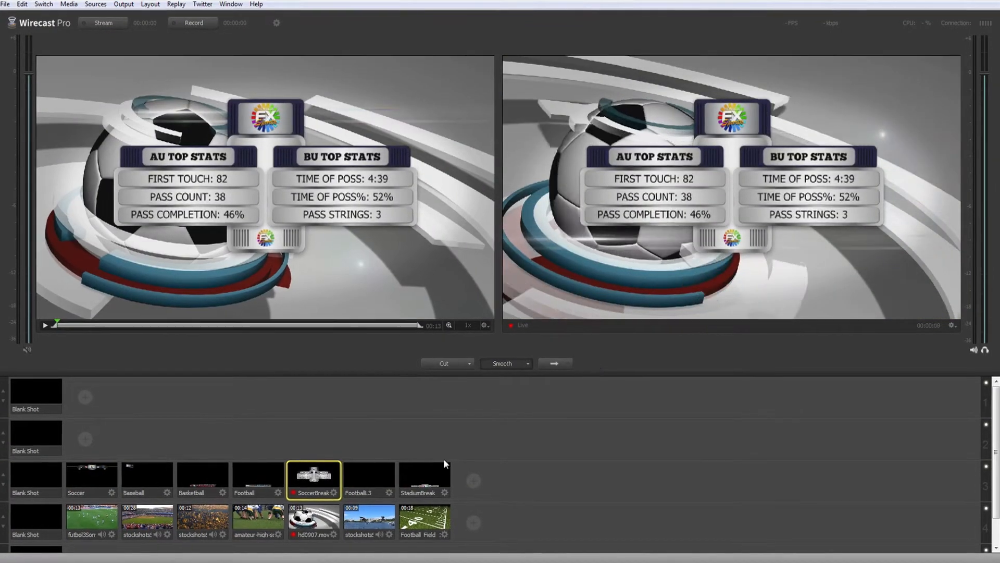
left_click(354, 490)
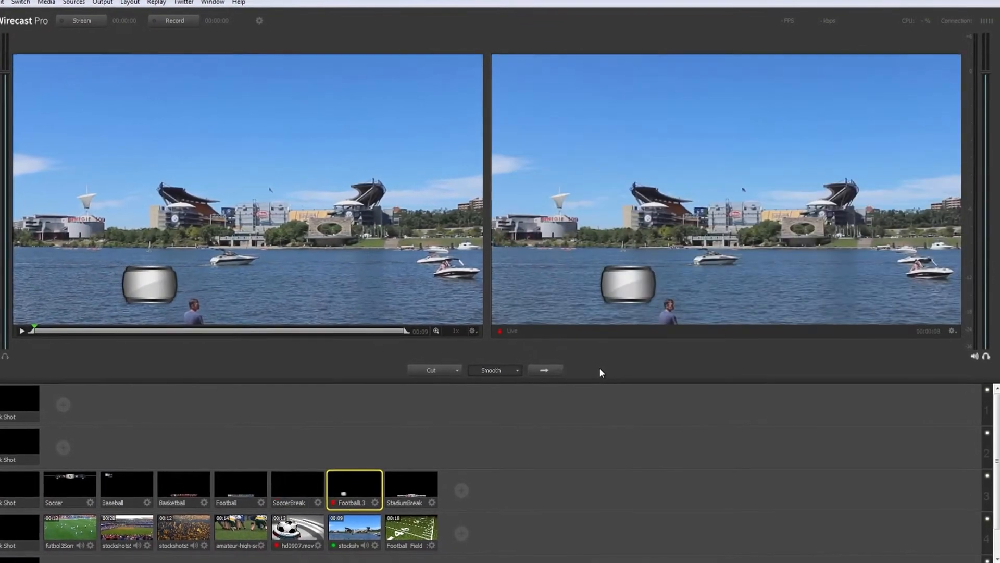